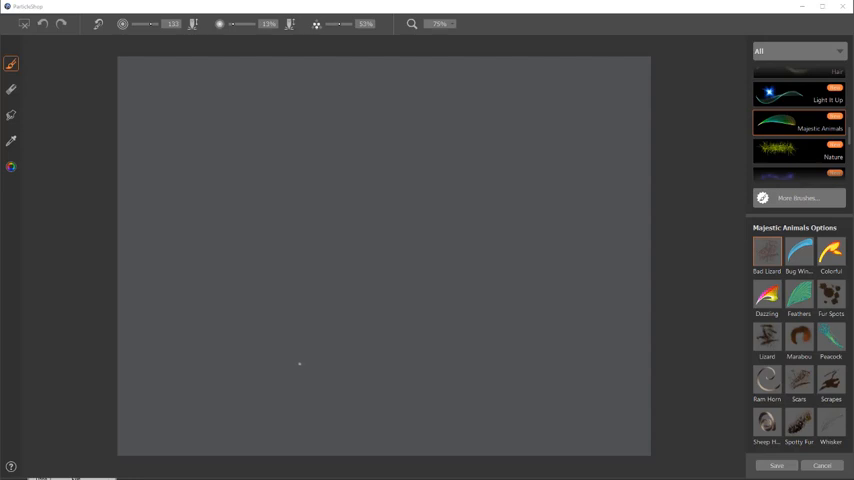
mouse_move(287, 355)
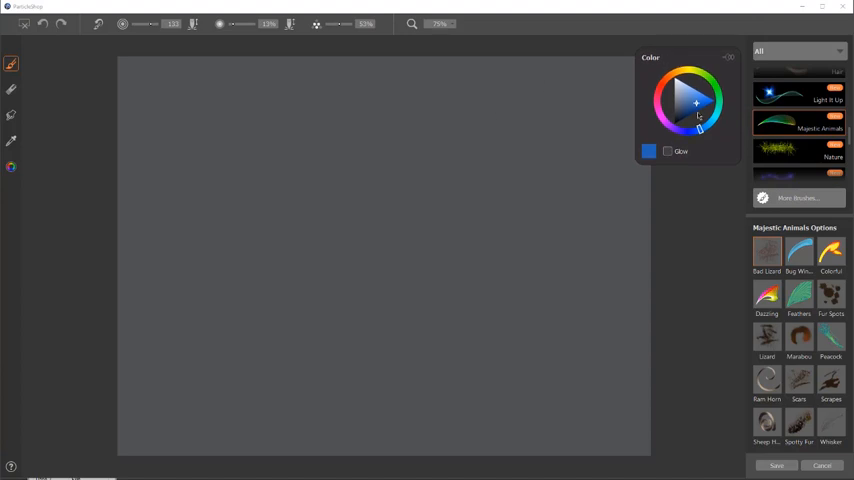
- Dismiss the colour chooser, keeping blue as the paint colour
click(767, 252)
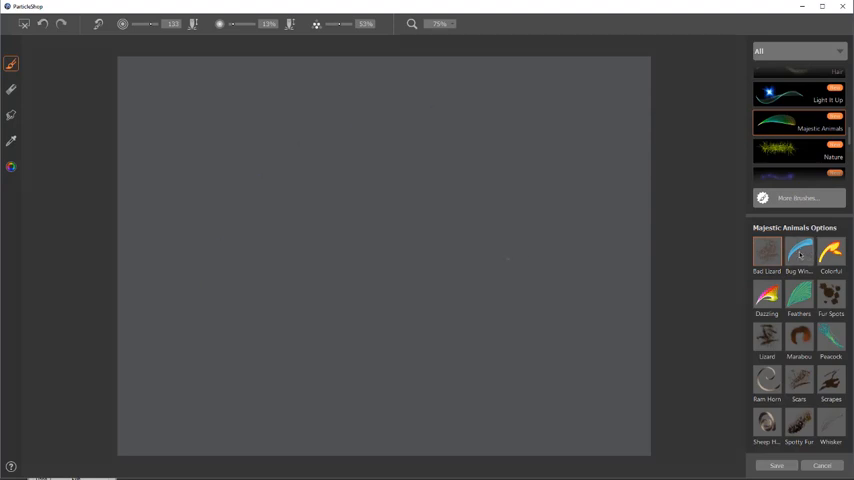
- Choose the Bug Wings brush from Majestic Animals and paint a test stroke
click(799, 253)
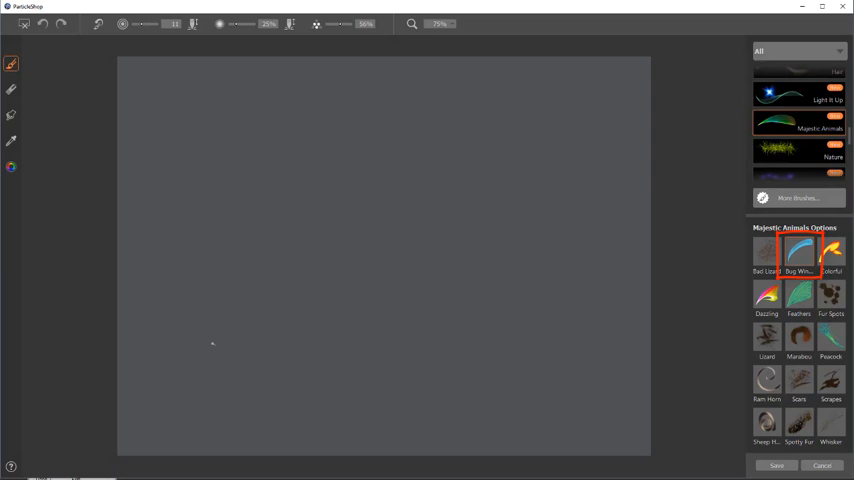
drag(215, 345, 580, 155)
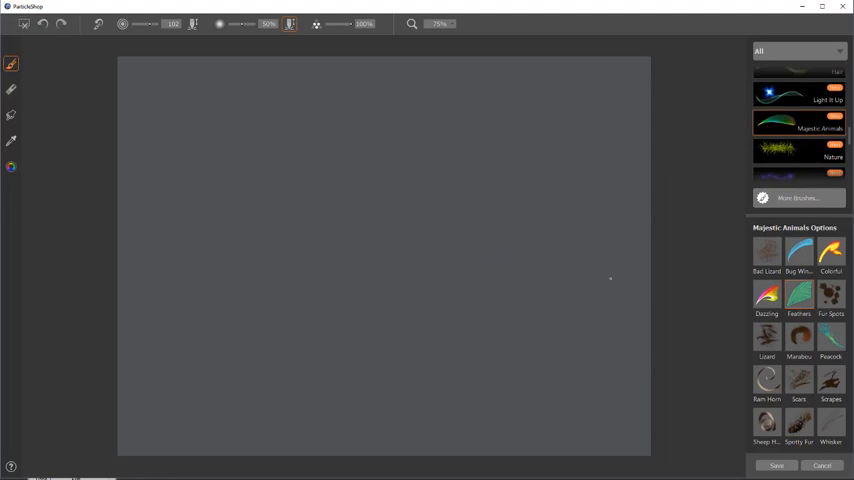
- Switch to the Lizard brush variant for the green scales patch
click(767, 337)
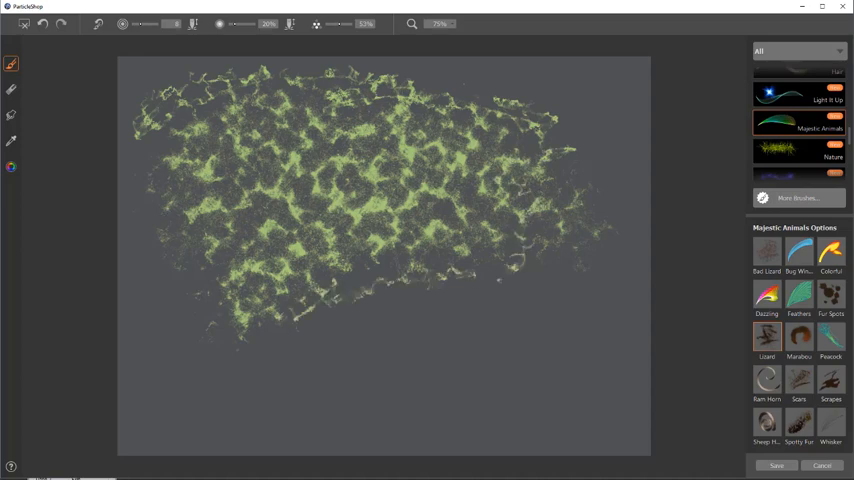
- Select the Fur Spots brush variant in Majestic Animals Options
click(831, 295)
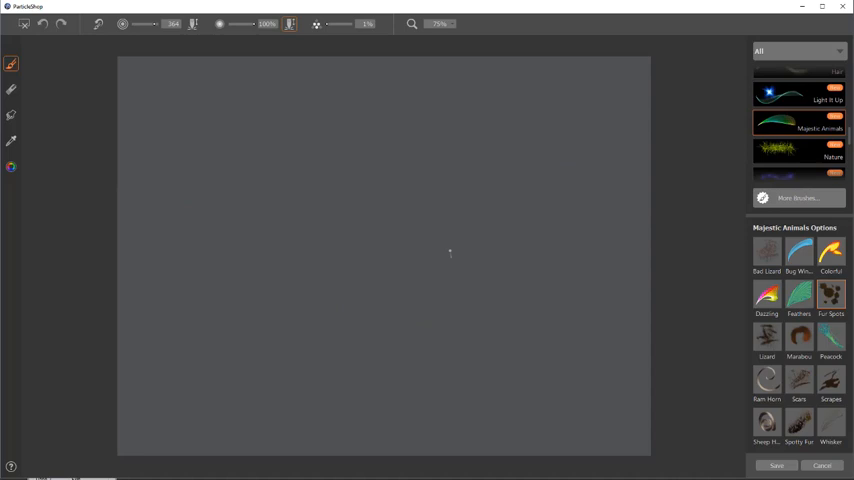
- Use the Ram Horn brush for spirals, then switch to Sheep Horn
click(766, 381)
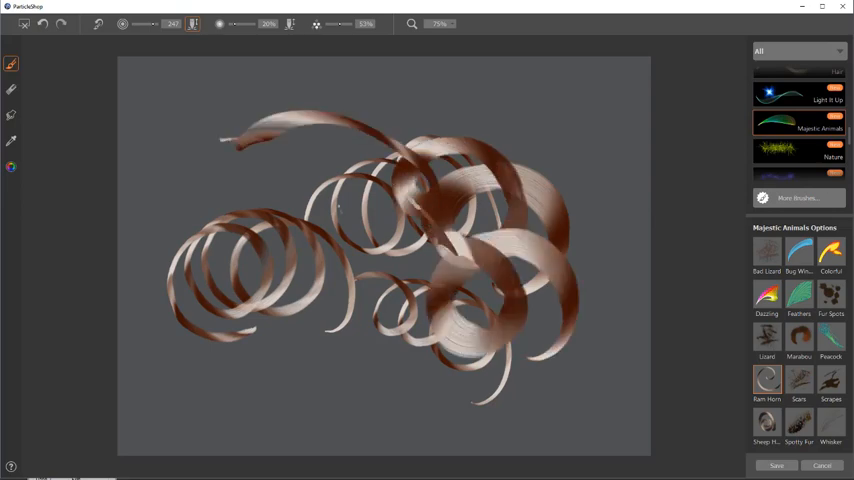
click(767, 424)
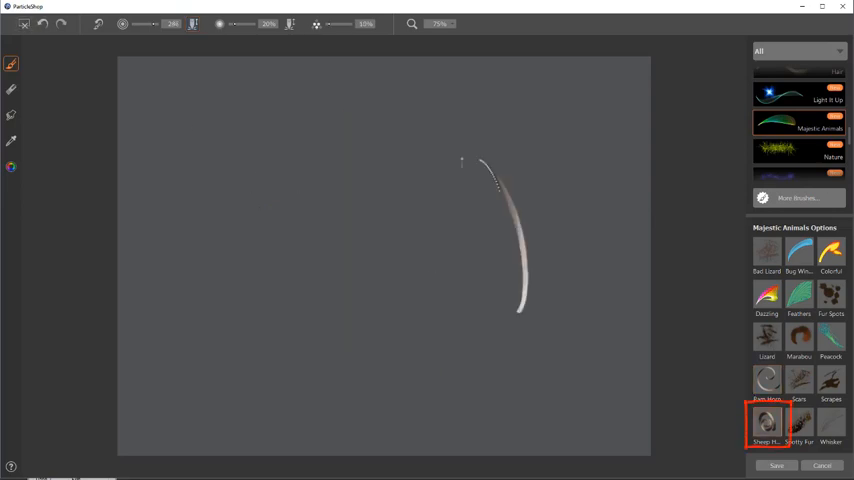